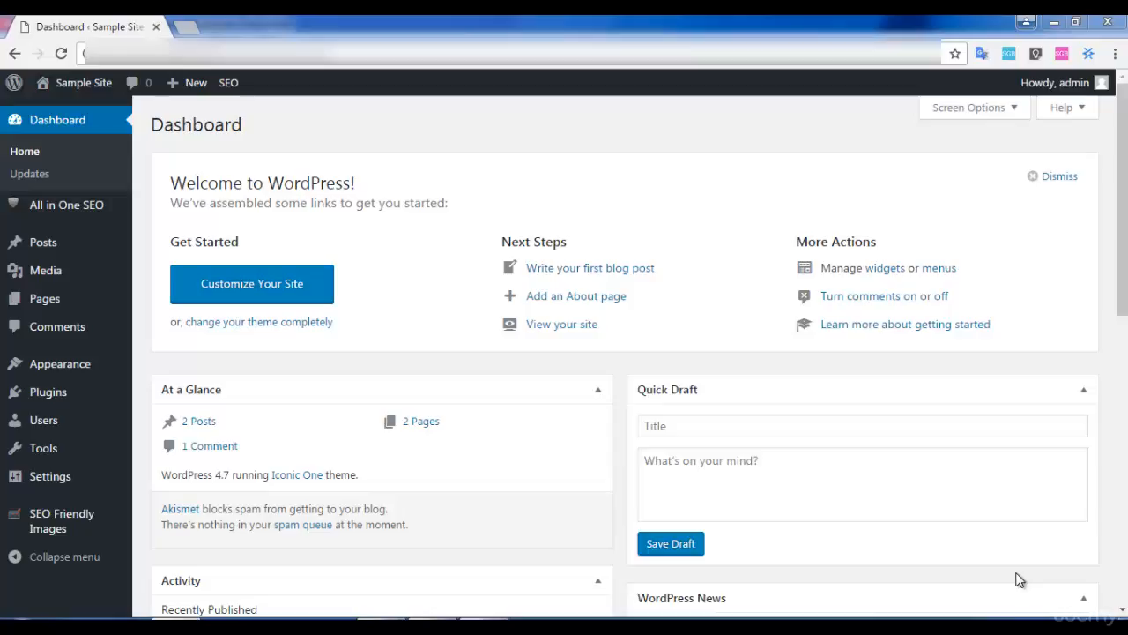
{"action": "mouse_move", "coordinate": [912, 513]}
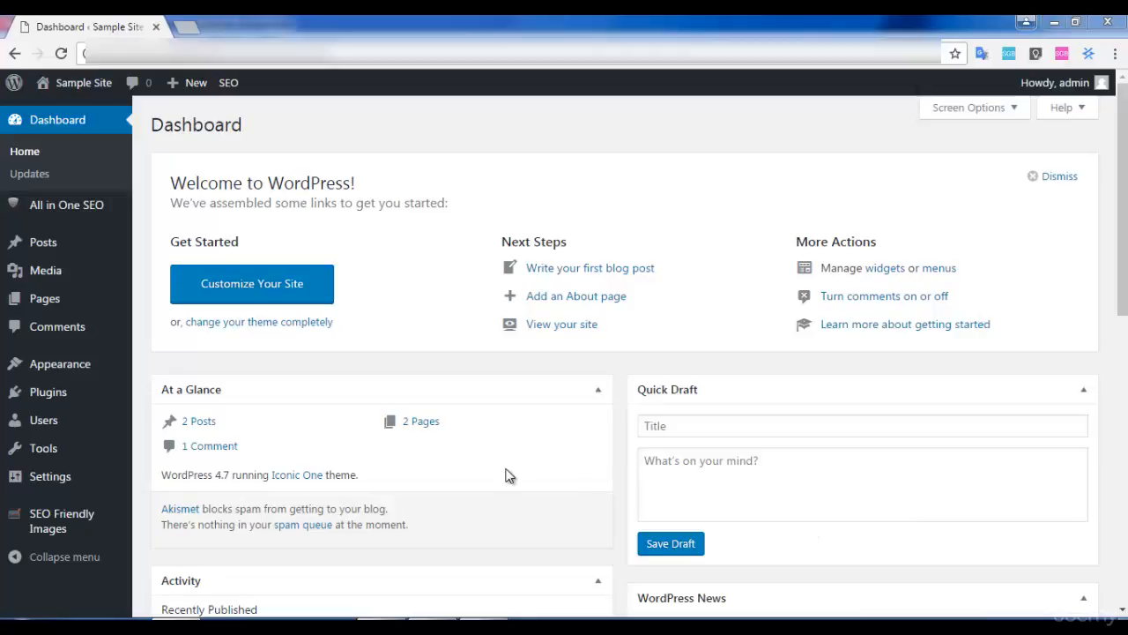
{"action": "mouse_move", "coordinate": [507, 451]}
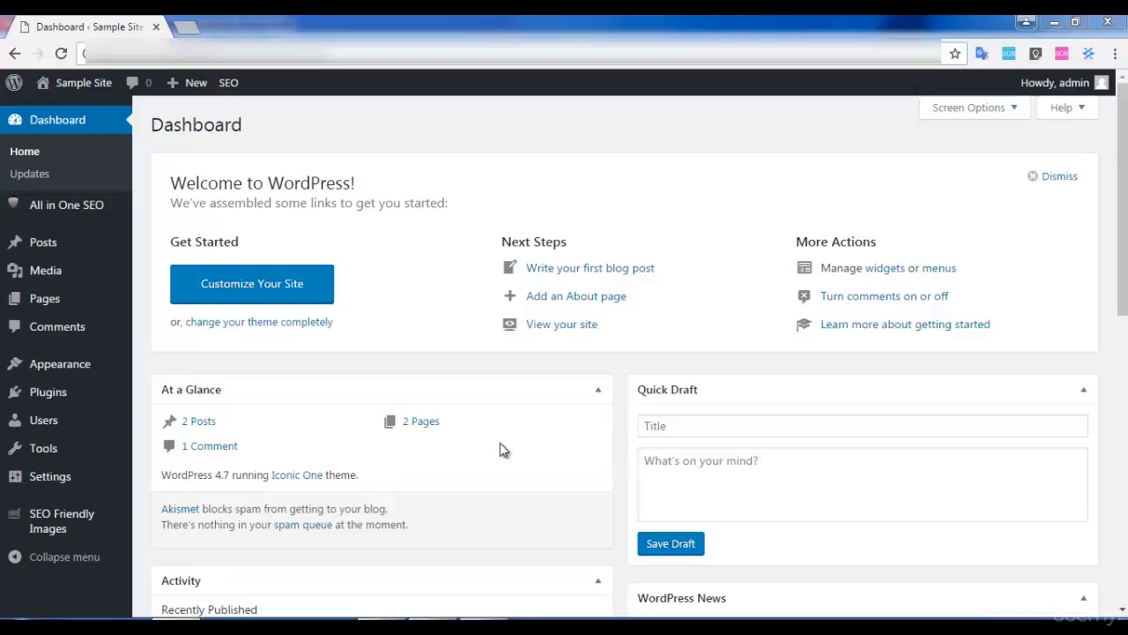
{"action": "mouse_move", "coordinate": [495, 440]}
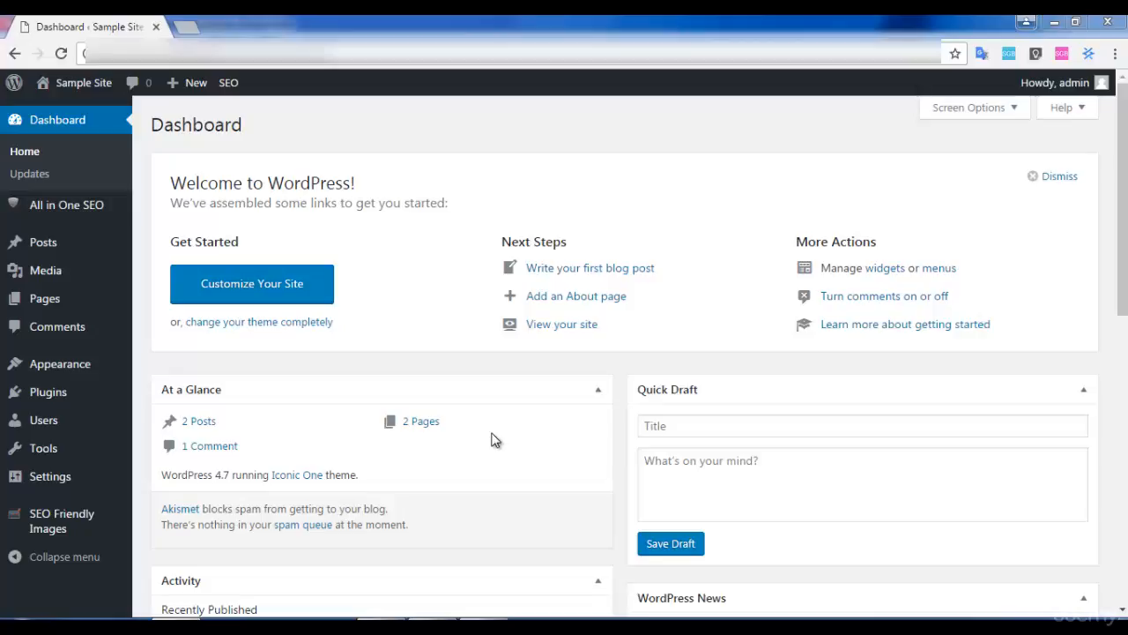
{"action": "mouse_move", "coordinate": [454, 432]}
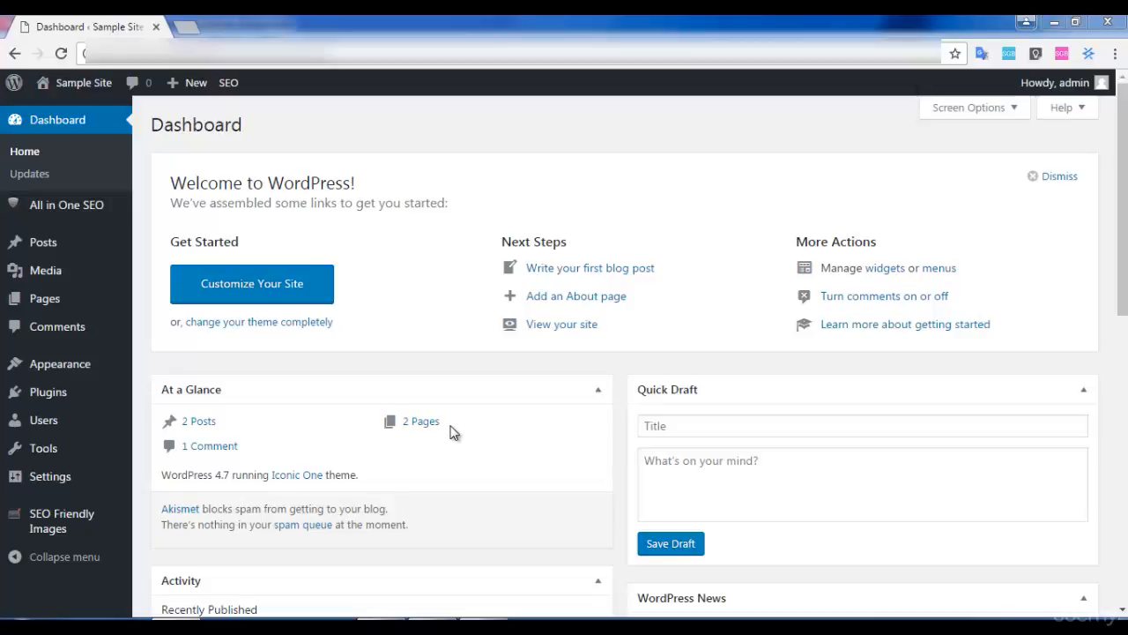
{"action": "mouse_move", "coordinate": [48, 391]}
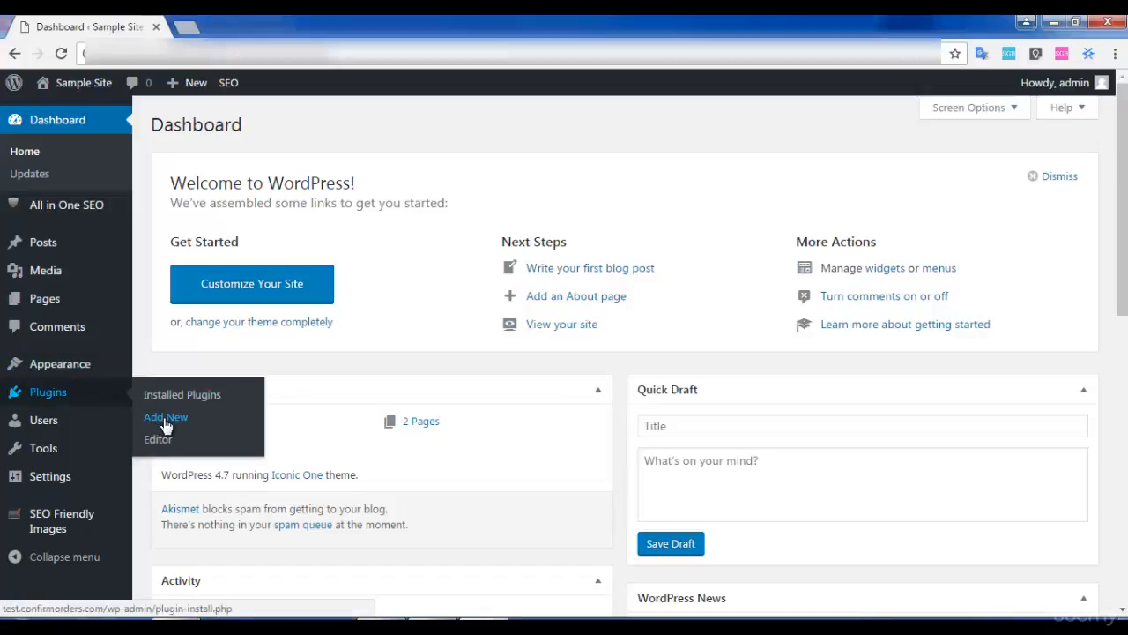
Step: Open the Add Plugins page and start searching for 'wordfence security'
{"action": "left_click", "coordinate": [164, 416]}
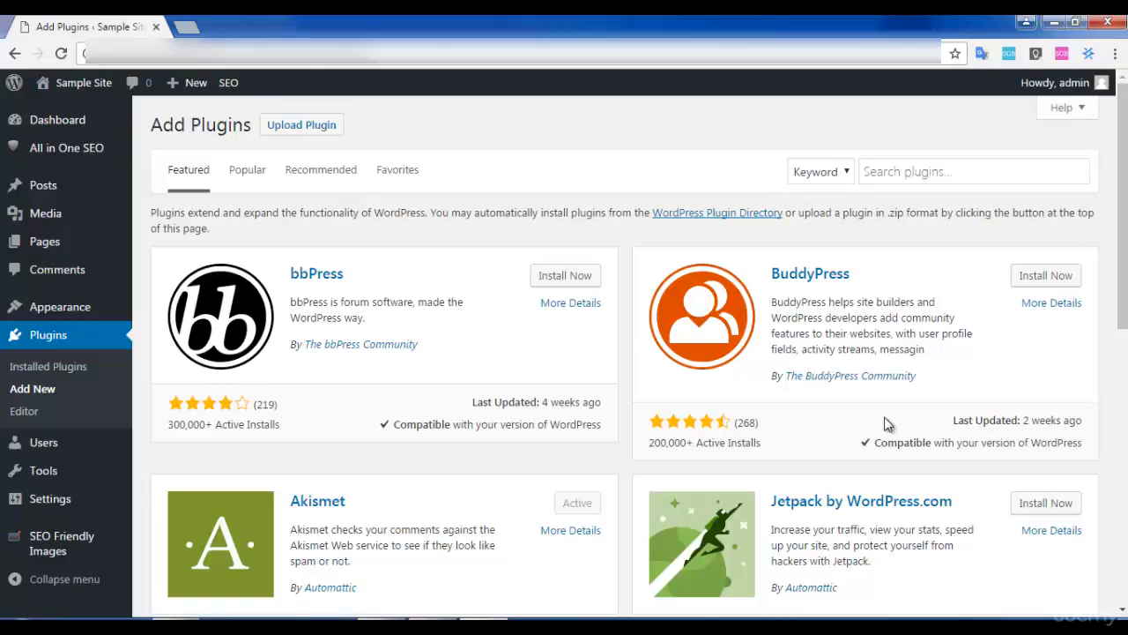
{"action": "mouse_move", "coordinate": [557, 243]}
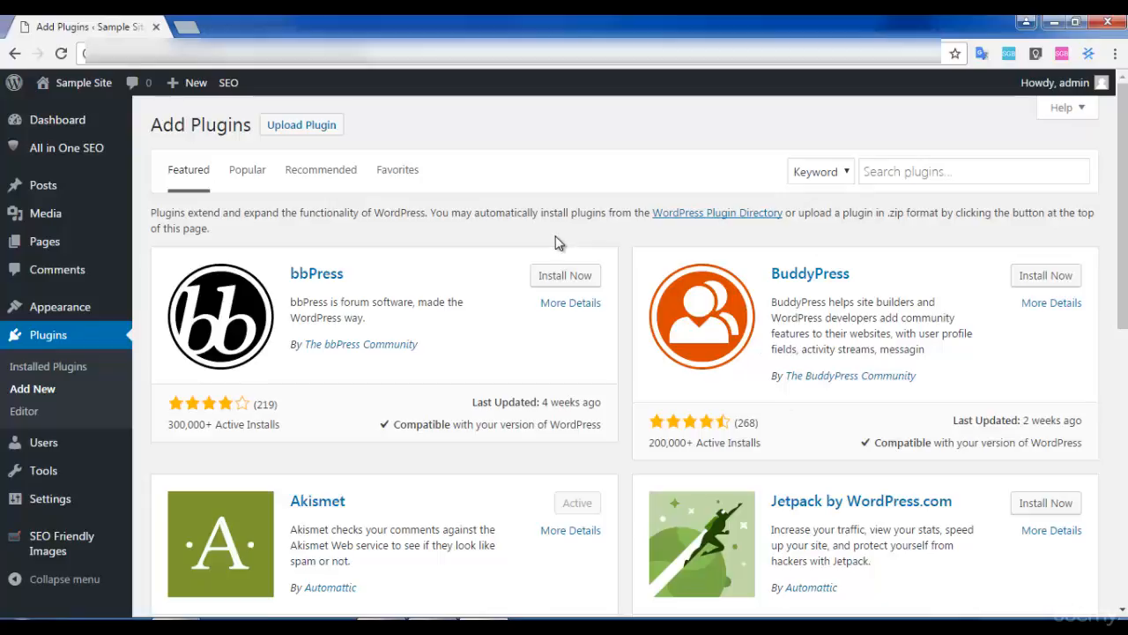
{"action": "mouse_move", "coordinate": [540, 247]}
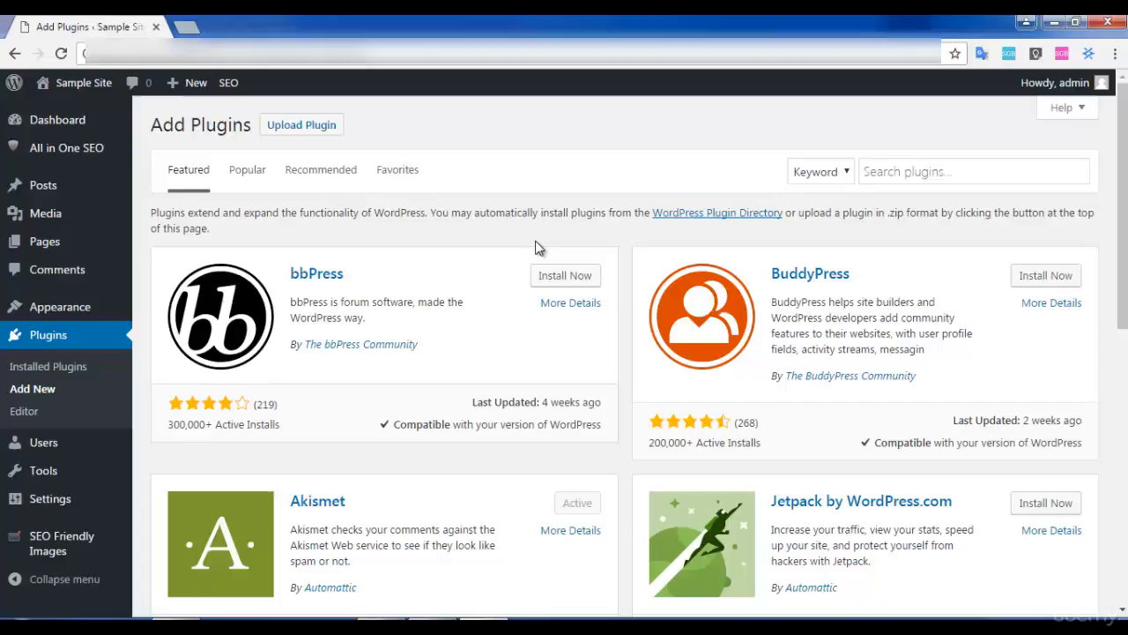
{"action": "mouse_move", "coordinate": [532, 251]}
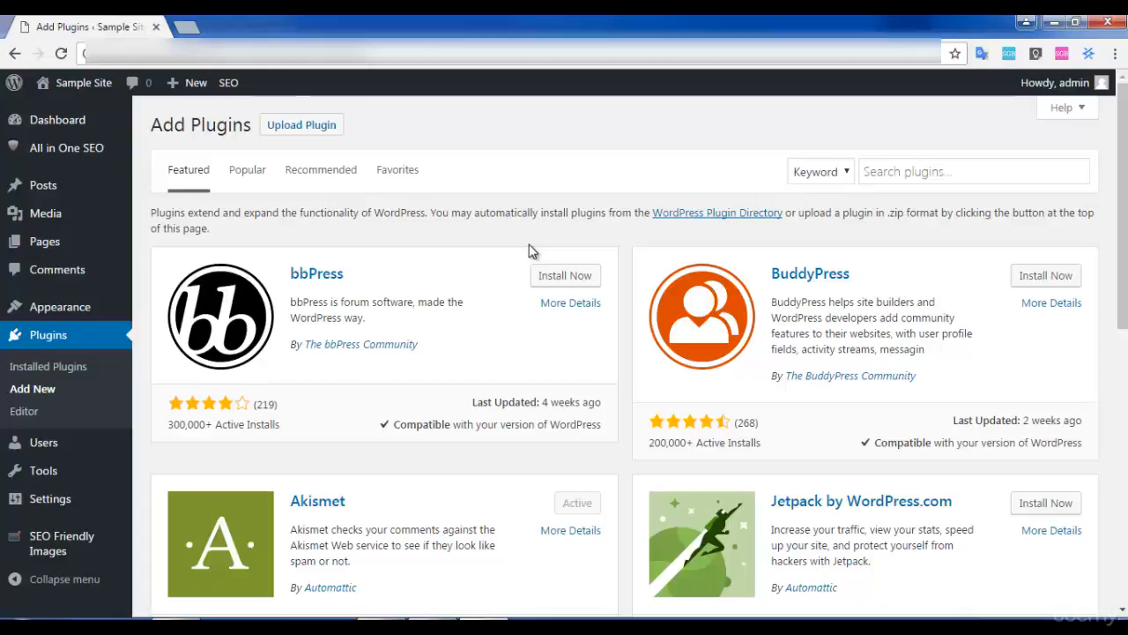
{"action": "type", "text": "wordfence security"}
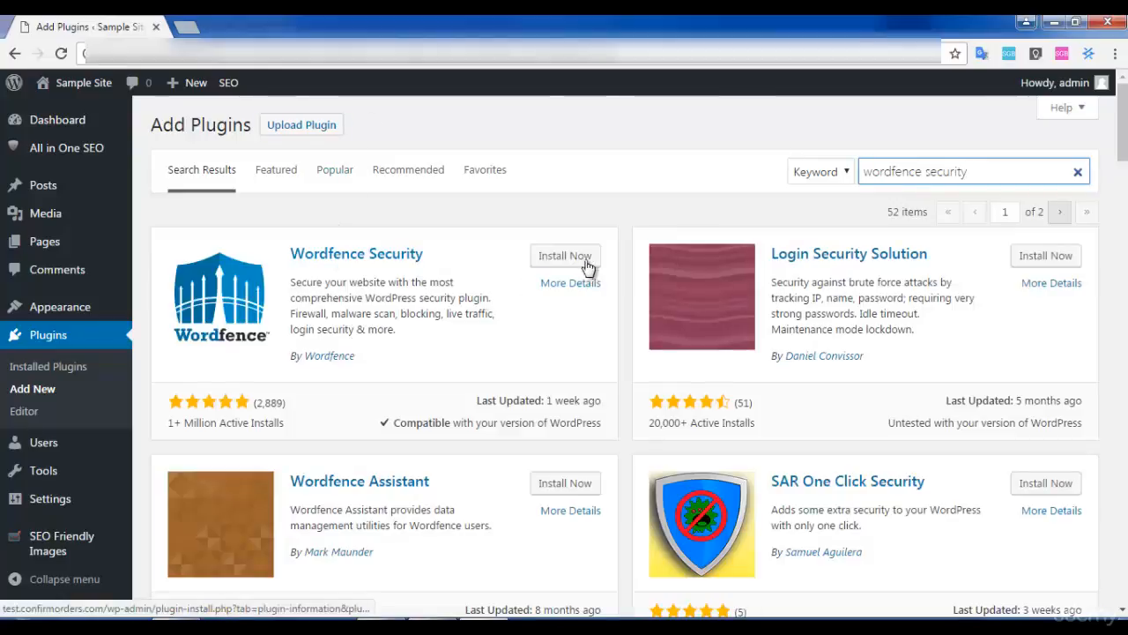
Step: Install Wordfence Security from the search results and activate it
{"action": "left_click", "coordinate": [564, 256]}
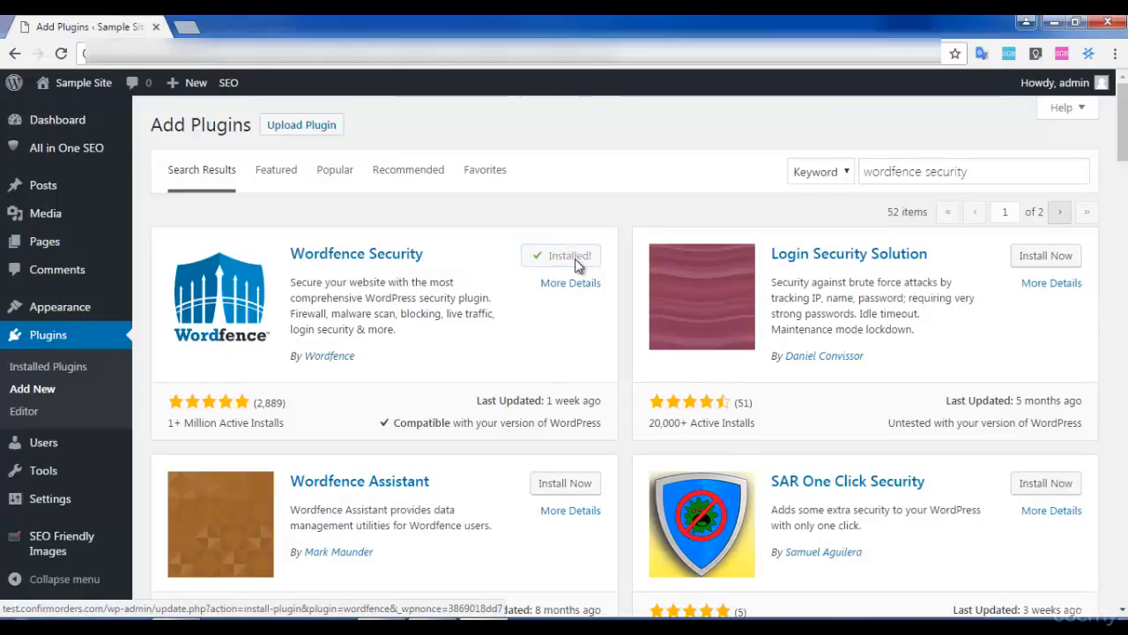
{"action": "left_click", "coordinate": [561, 256]}
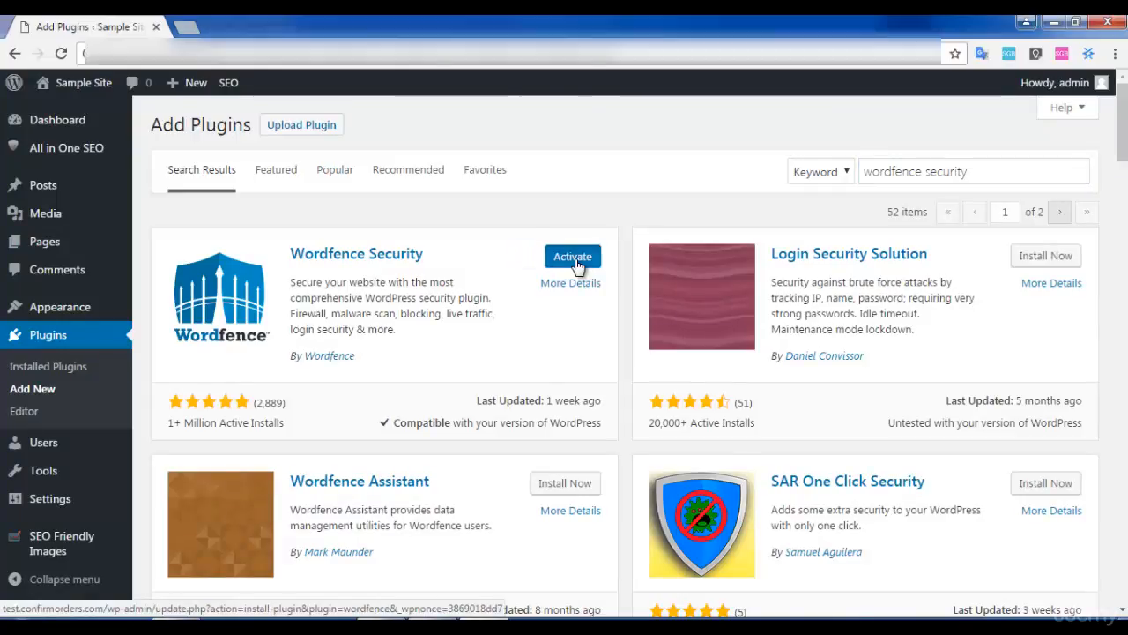
{"action": "left_click", "coordinate": [572, 256]}
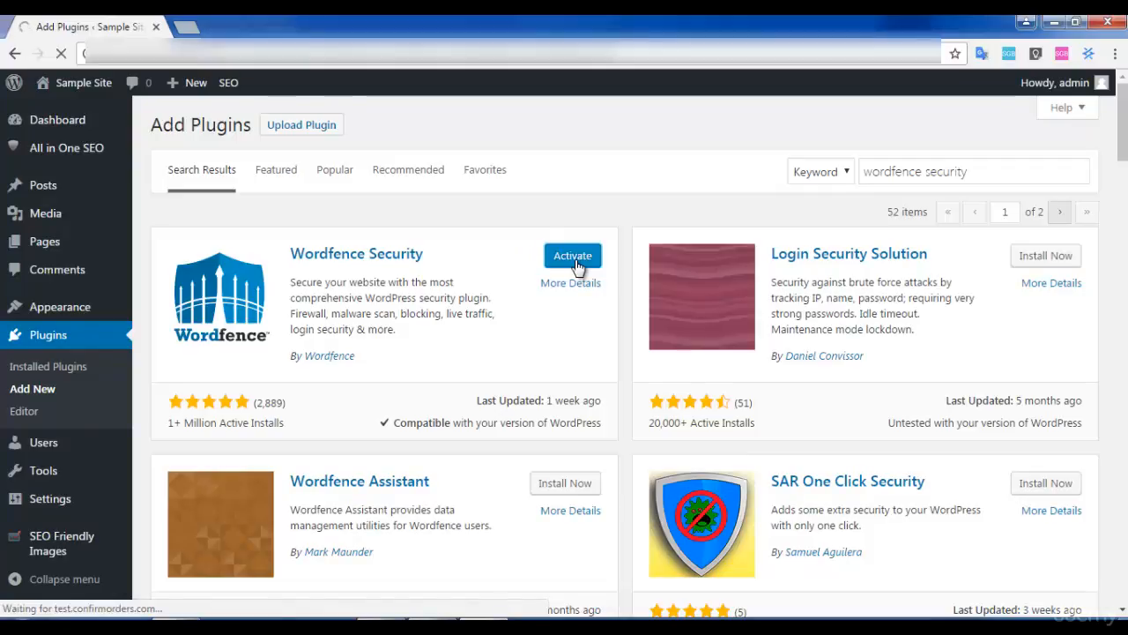
{"action": "left_click", "coordinate": [572, 255]}
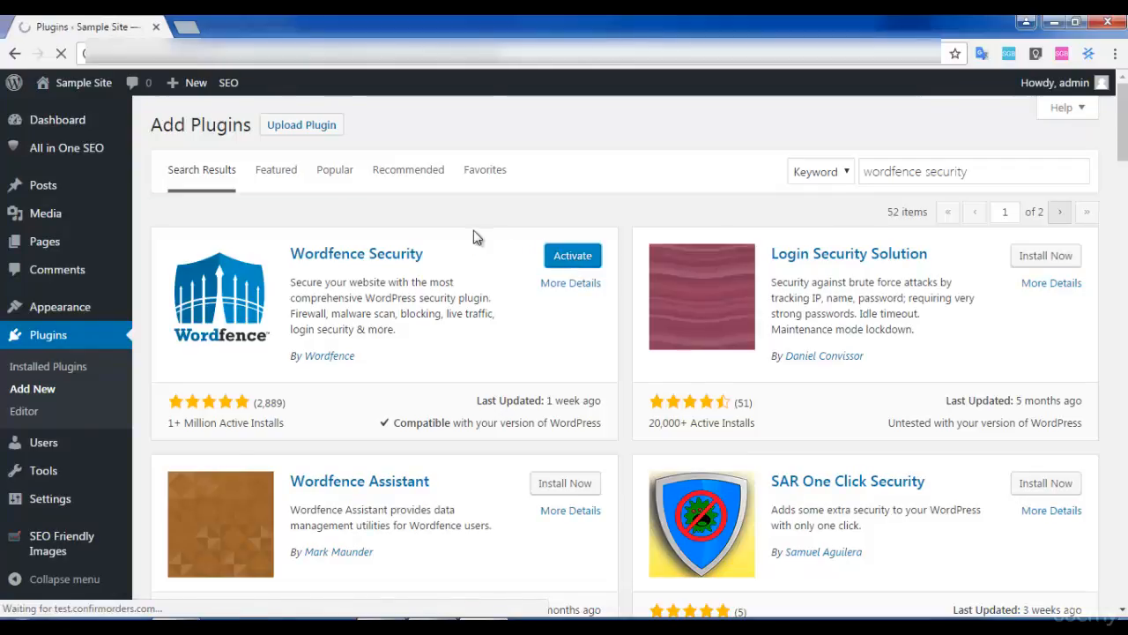
{"action": "left_click", "coordinate": [572, 255]}
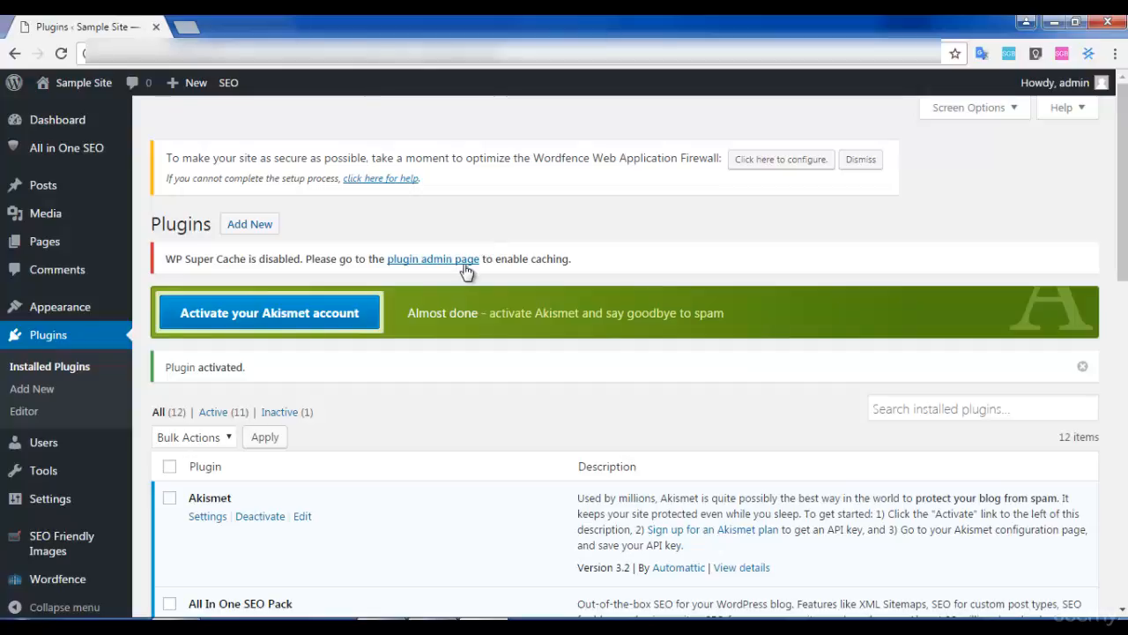
{"action": "mouse_move", "coordinate": [196, 271]}
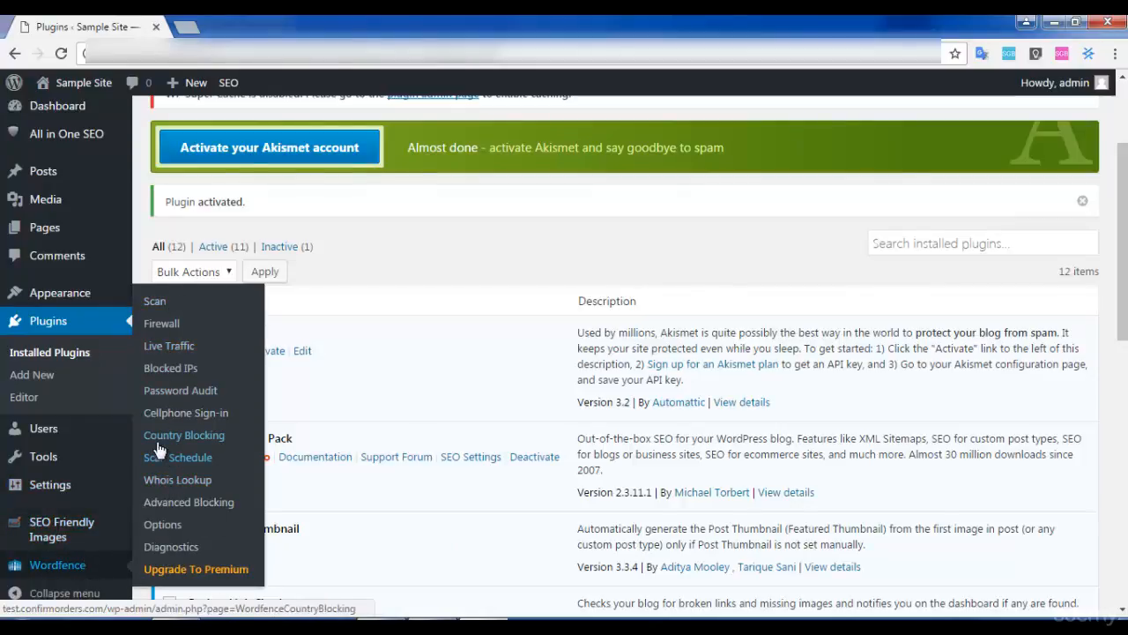
{"action": "mouse_move", "coordinate": [161, 313]}
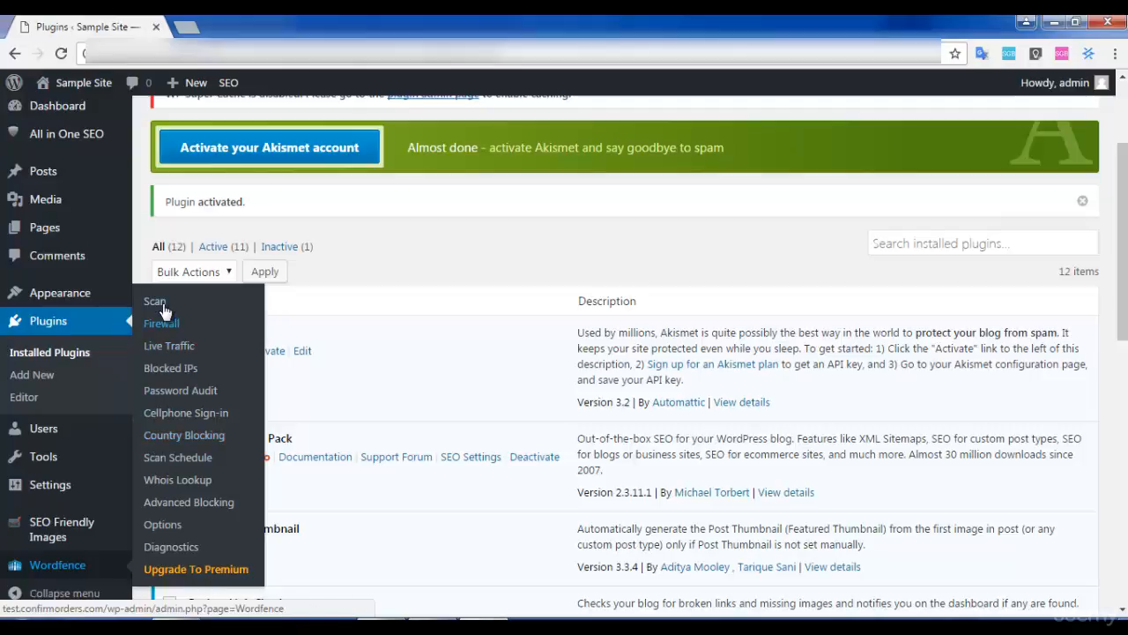
Step: Start a new scan from the Wordfence Scan page and review its no-problems summary
{"action": "left_click", "coordinate": [154, 302]}
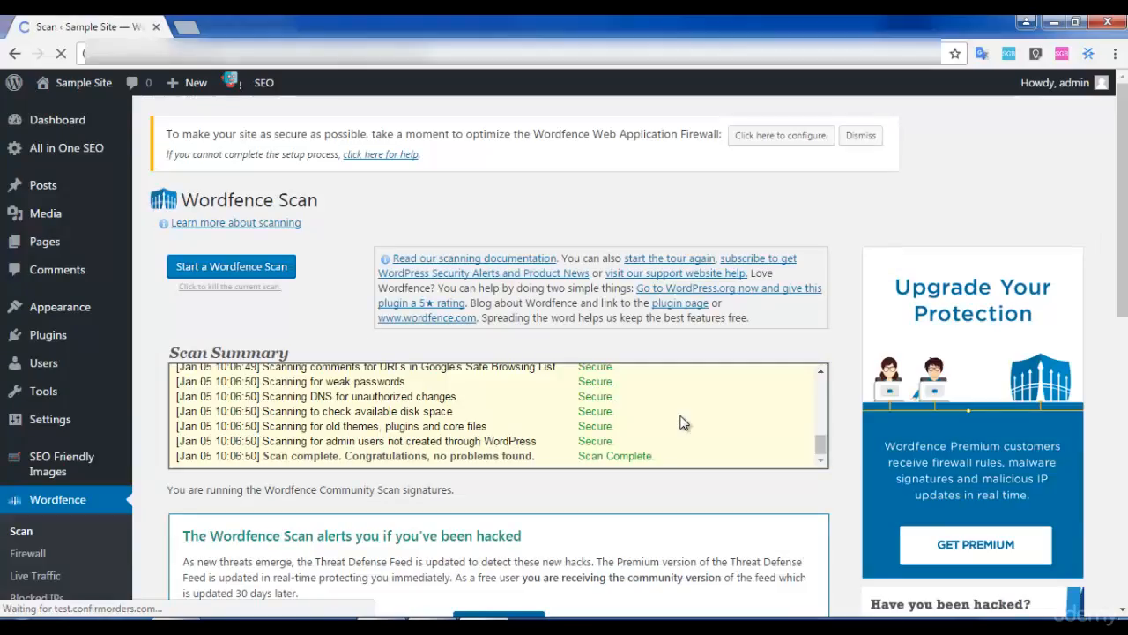
{"action": "left_click", "coordinate": [231, 266]}
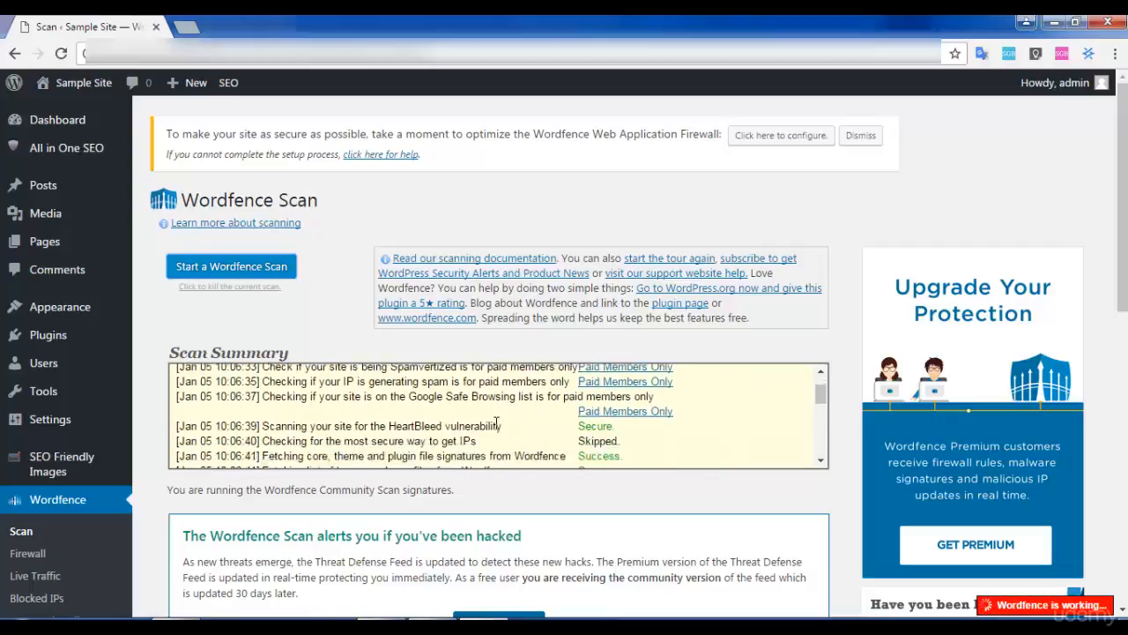
{"action": "scroll", "scroll_direction": "down", "scroll_amount": 3}
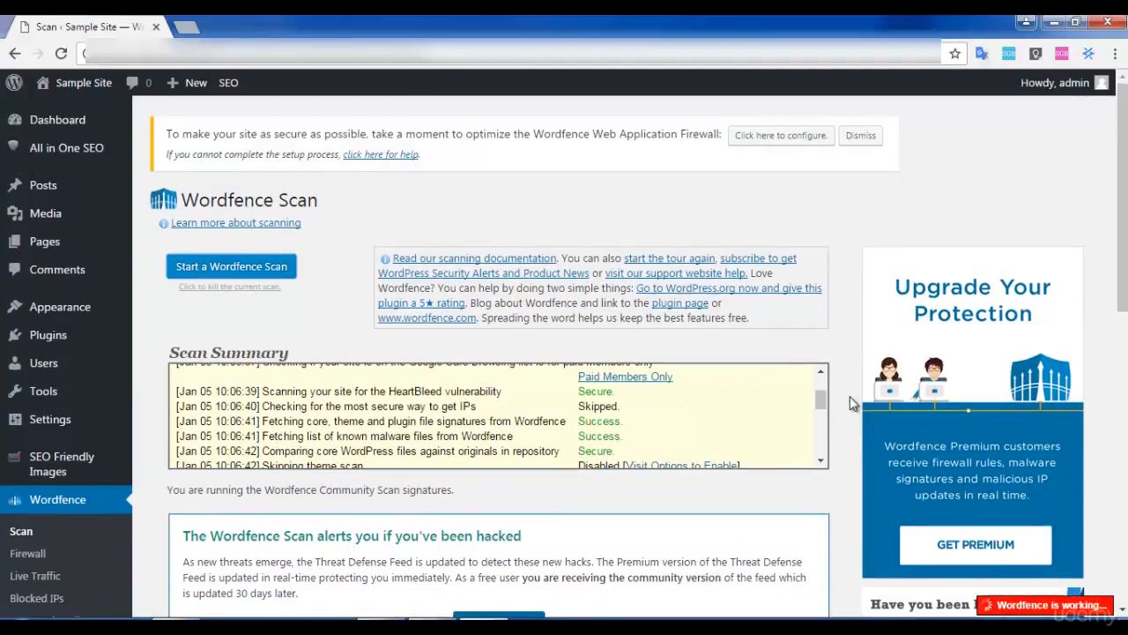
{"action": "scroll", "scroll_direction": "down", "scroll_amount": 3}
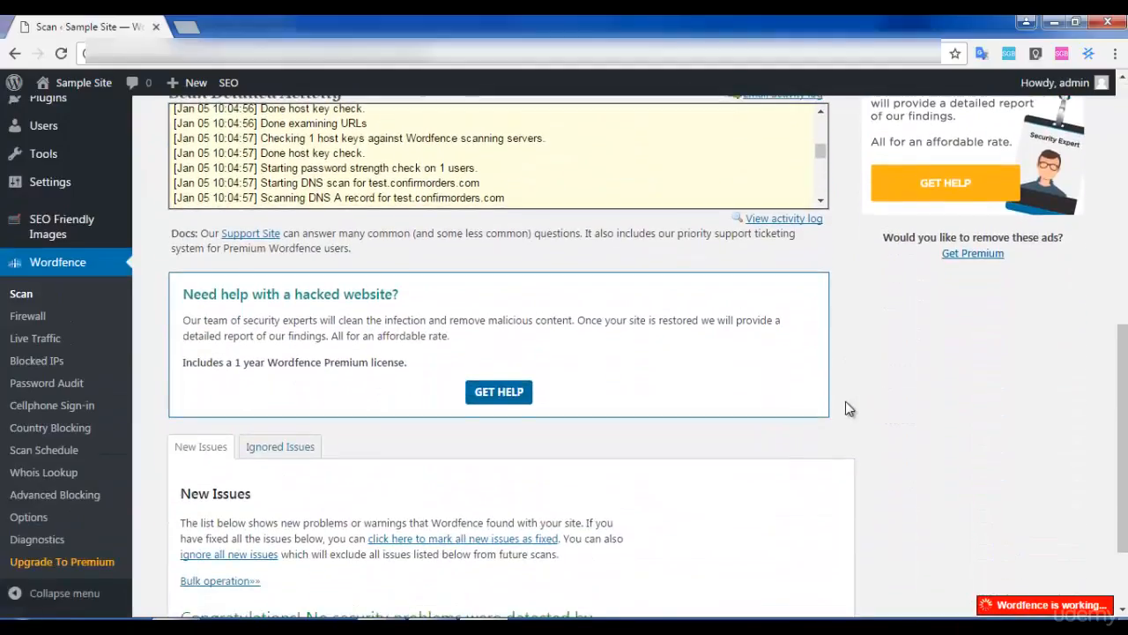
{"action": "scroll", "scroll_direction": "down", "scroll_amount": 3}
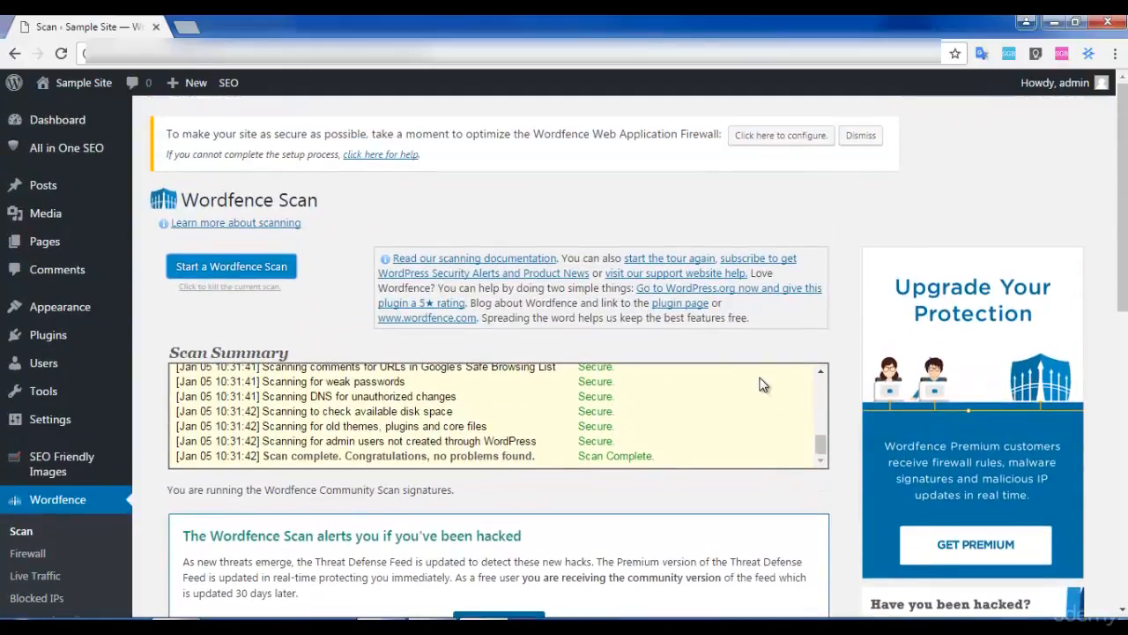
{"action": "mouse_move", "coordinate": [758, 389]}
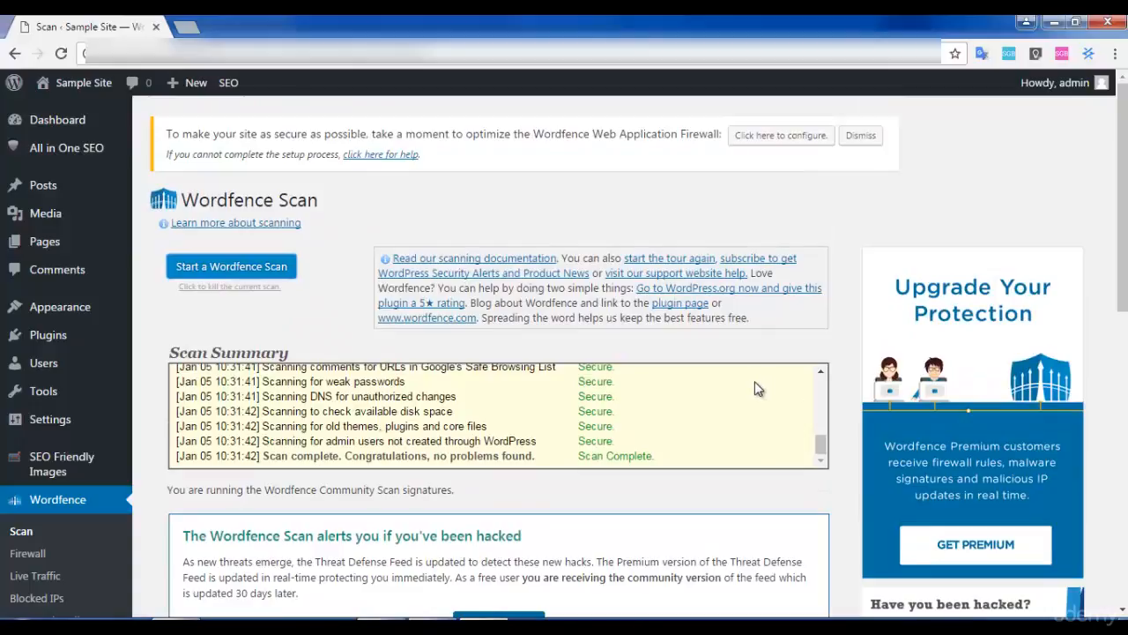